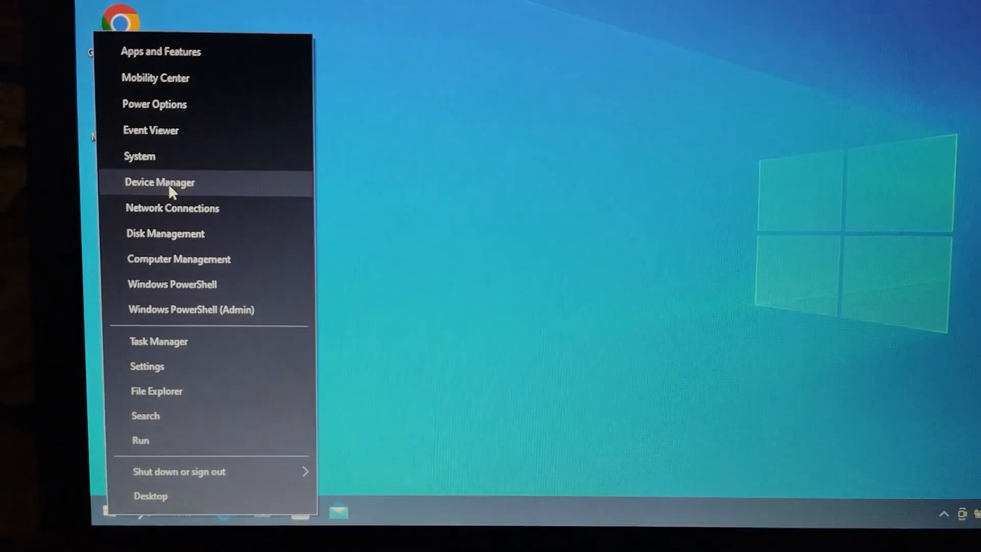
Step: Open Device Manager and the Intel Dual Band Wireless-AC 8260 adapter's Properties window
{"action": "left_click", "coordinate": [159, 182]}
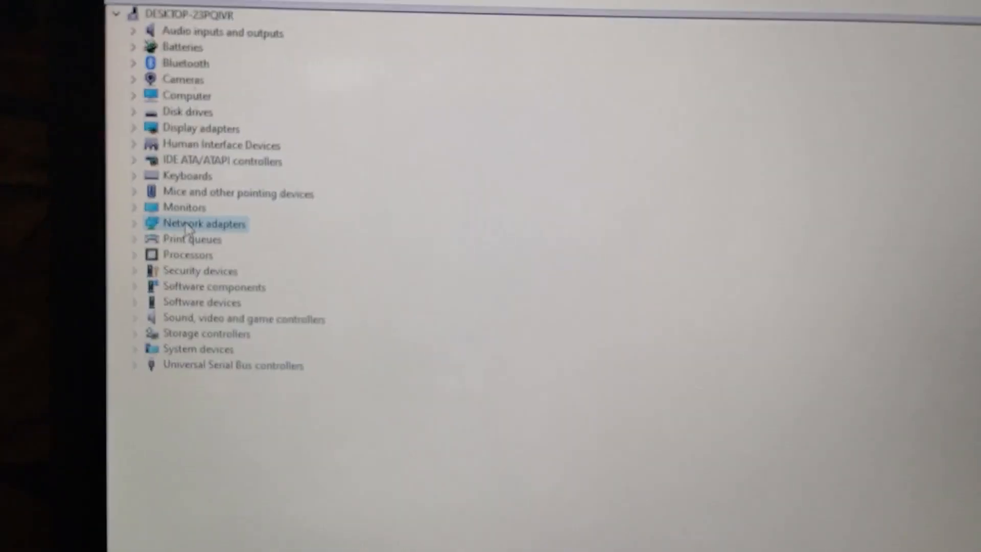
{"action": "left_click", "coordinate": [133, 223]}
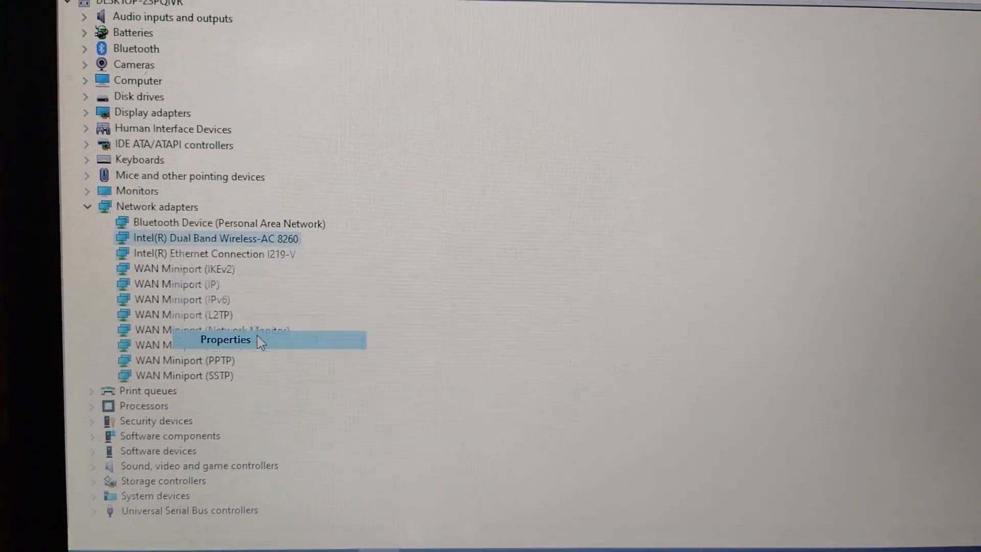
{"action": "left_click", "coordinate": [225, 339]}
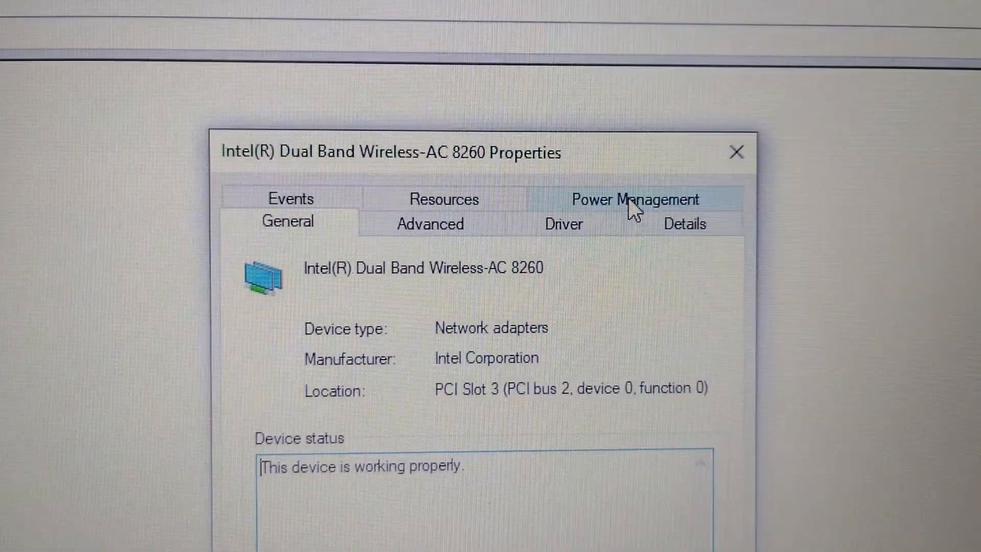
Step: Uncheck 'Allow the computer to turn off this device to save power' for the wireless adapter
{"action": "left_click", "coordinate": [633, 199]}
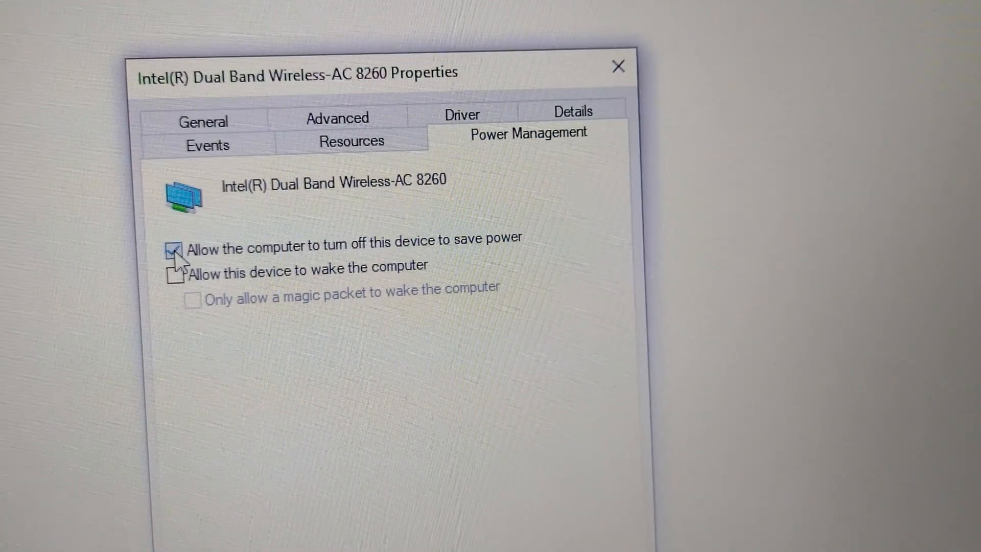
{"action": "left_click", "coordinate": [177, 249]}
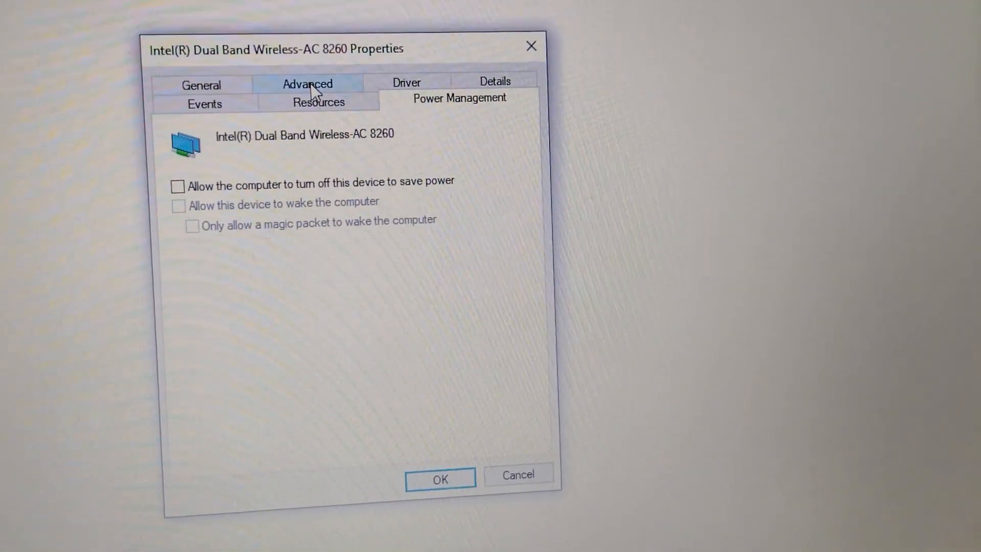
Step: On the Advanced tab, set NS-offload voor WoWLAN to Uitgeschakeld
{"action": "left_click", "coordinate": [306, 83]}
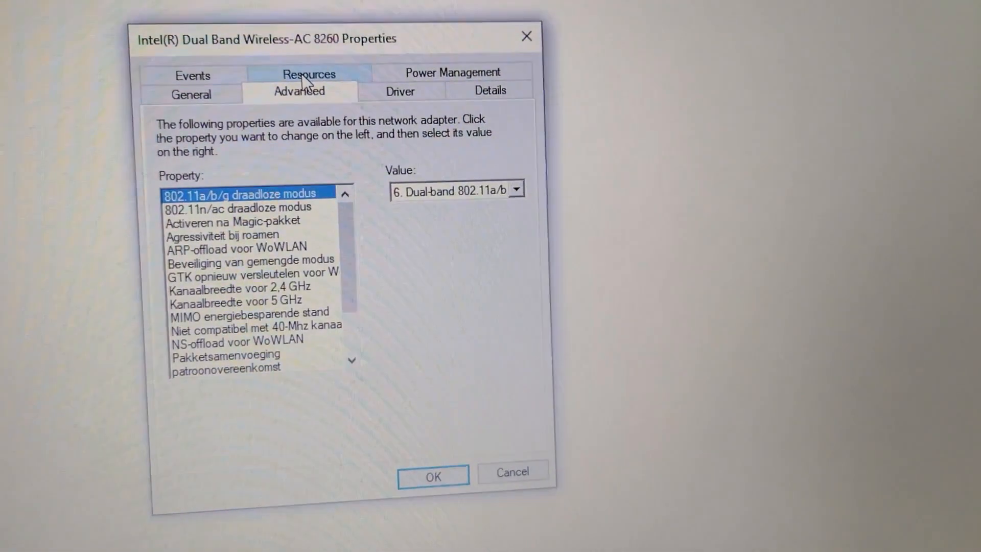
{"action": "scroll", "scroll_direction": "down", "scroll_amount": 3}
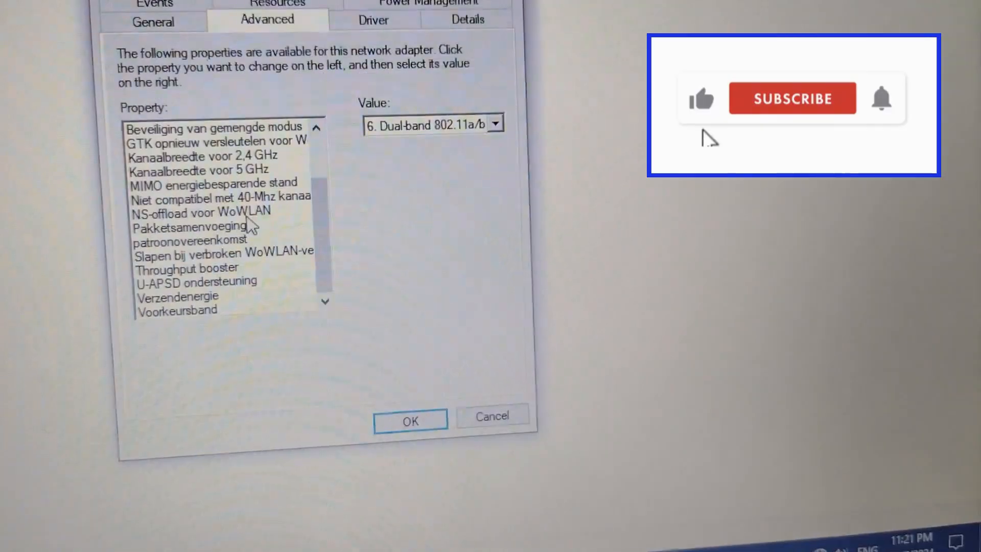
{"action": "left_click", "coordinate": [792, 99]}
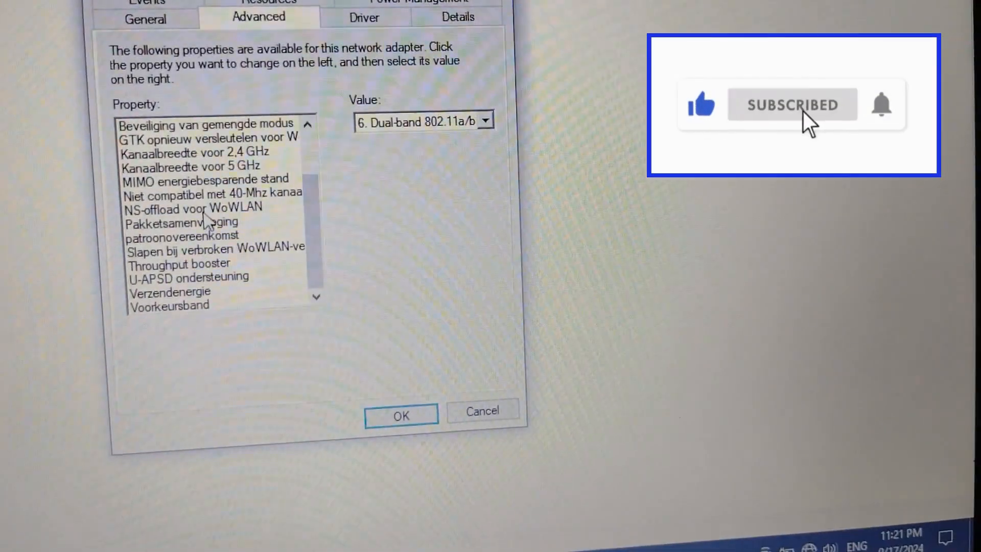
{"action": "left_click", "coordinate": [195, 207]}
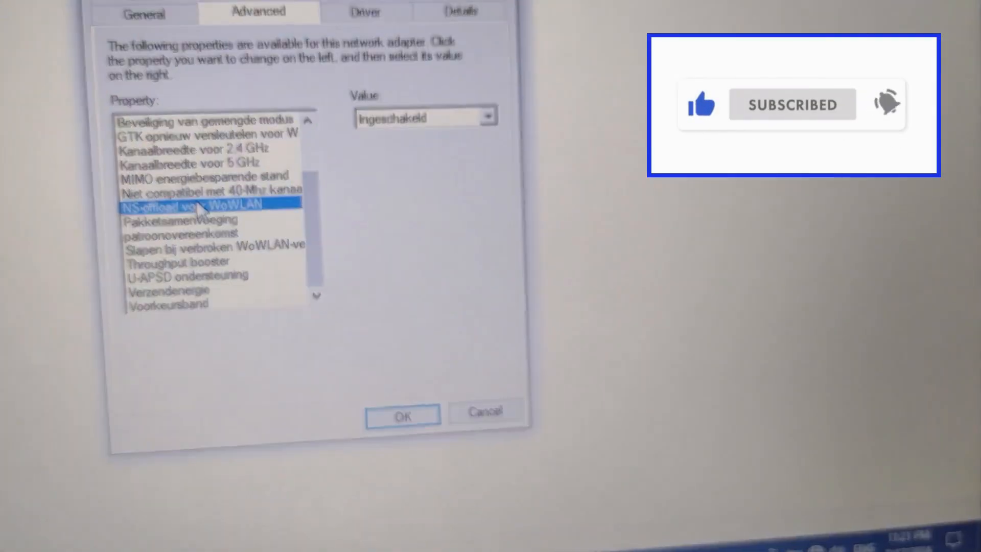
{"action": "left_click", "coordinate": [487, 116]}
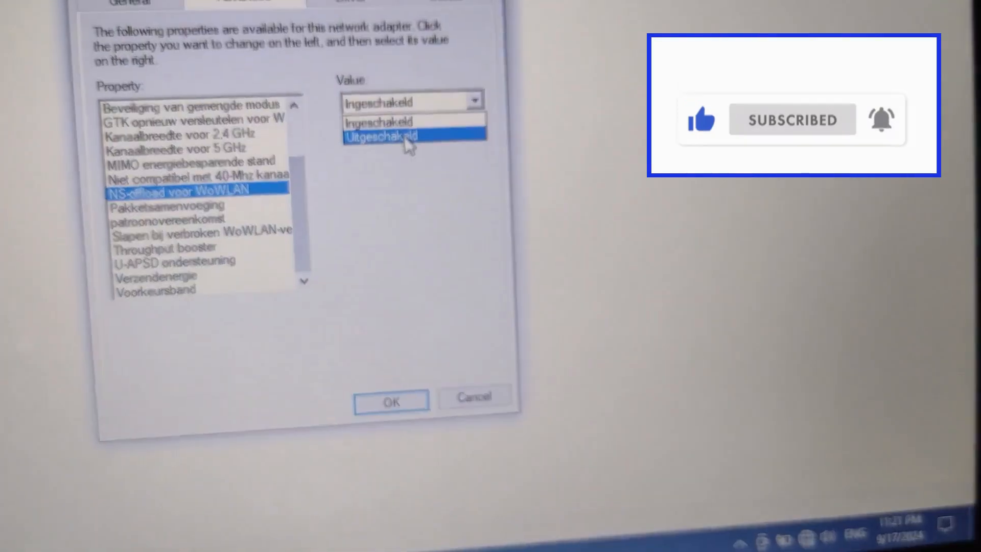
{"action": "left_click", "coordinate": [382, 135]}
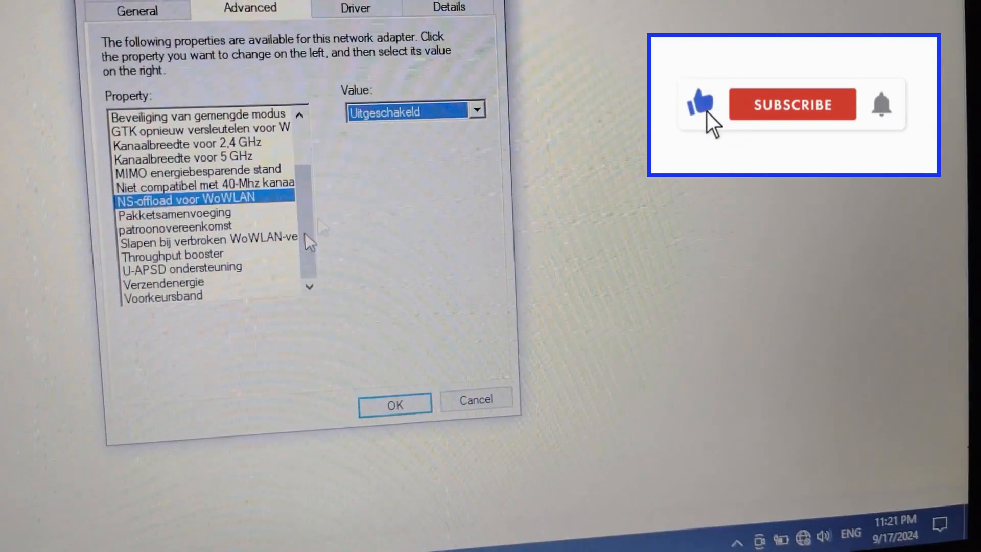
Step: Set ARP-offload voor WoWLAN and GTK rekeying to Uitgeschakeld, then confirm with OK
{"action": "left_click", "coordinate": [194, 236]}
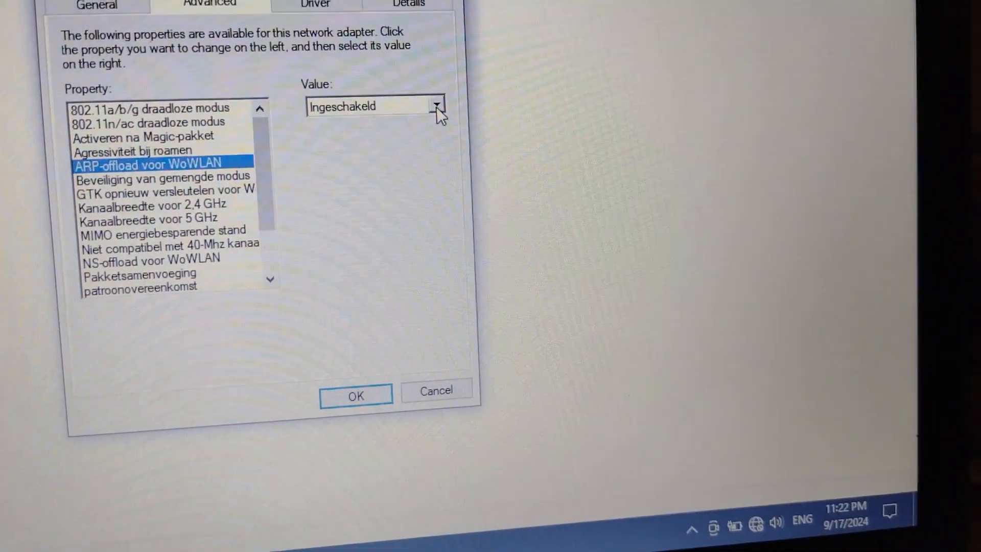
{"action": "left_click", "coordinate": [434, 106]}
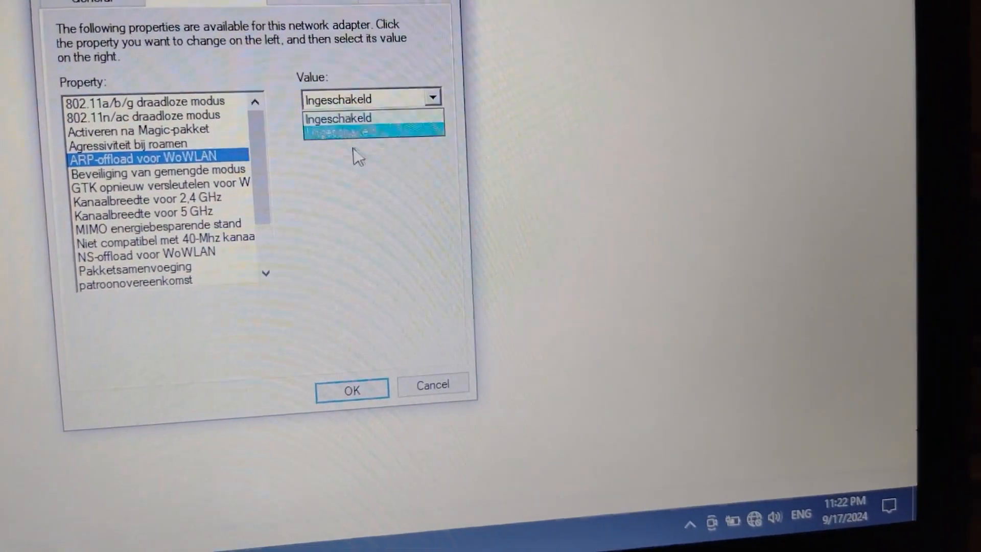
{"action": "left_click", "coordinate": [372, 131]}
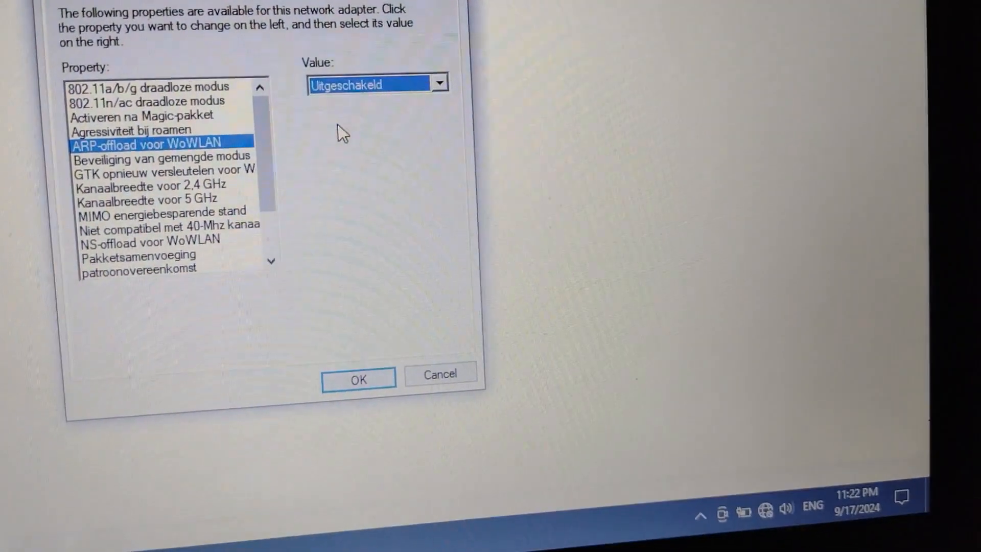
{"action": "left_click", "coordinate": [169, 194]}
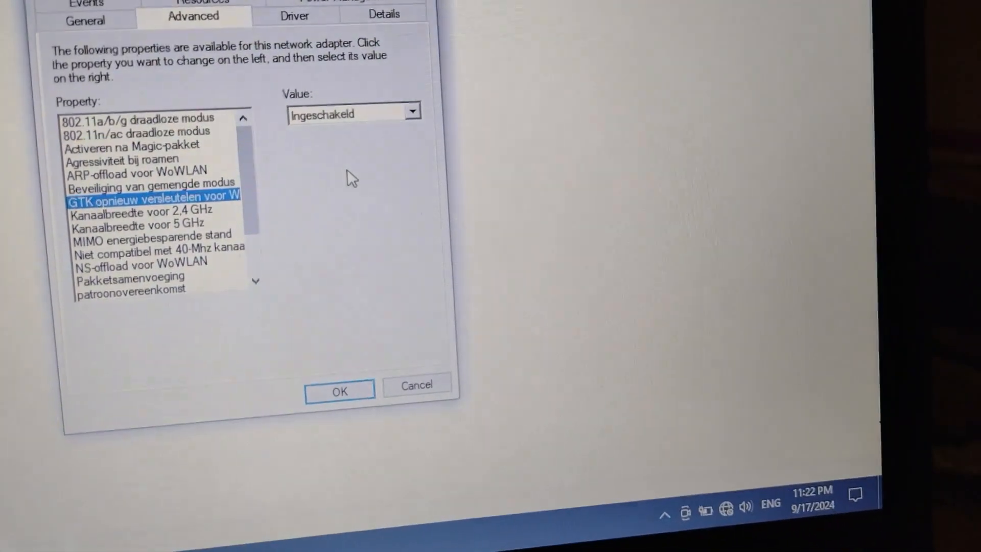
{"action": "left_click", "coordinate": [412, 113]}
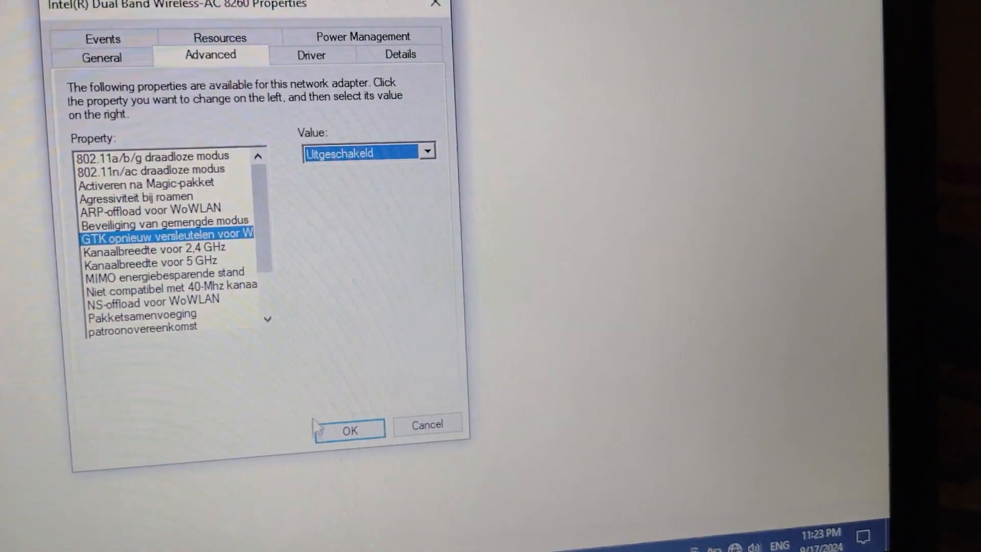
{"action": "left_click", "coordinate": [348, 430]}
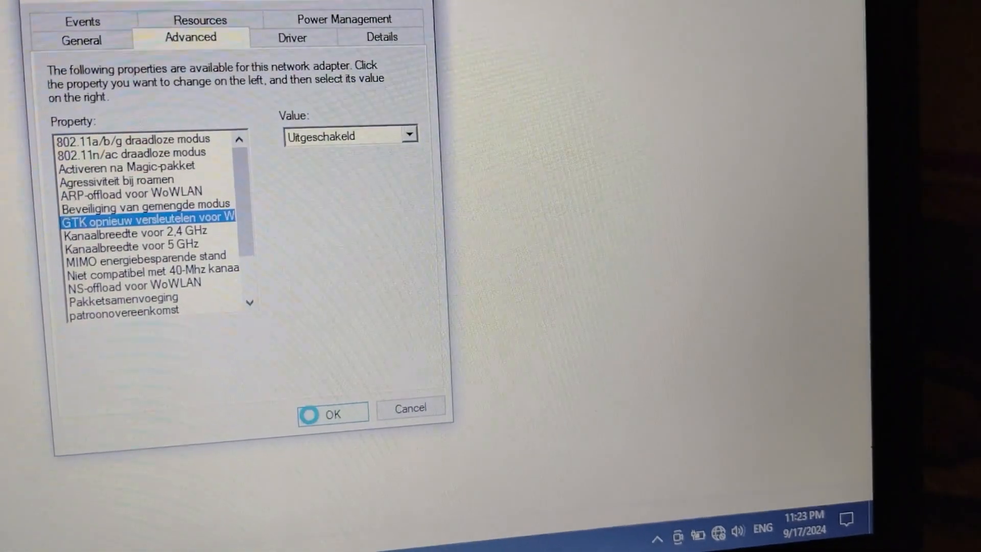
{"action": "left_click", "coordinate": [323, 414]}
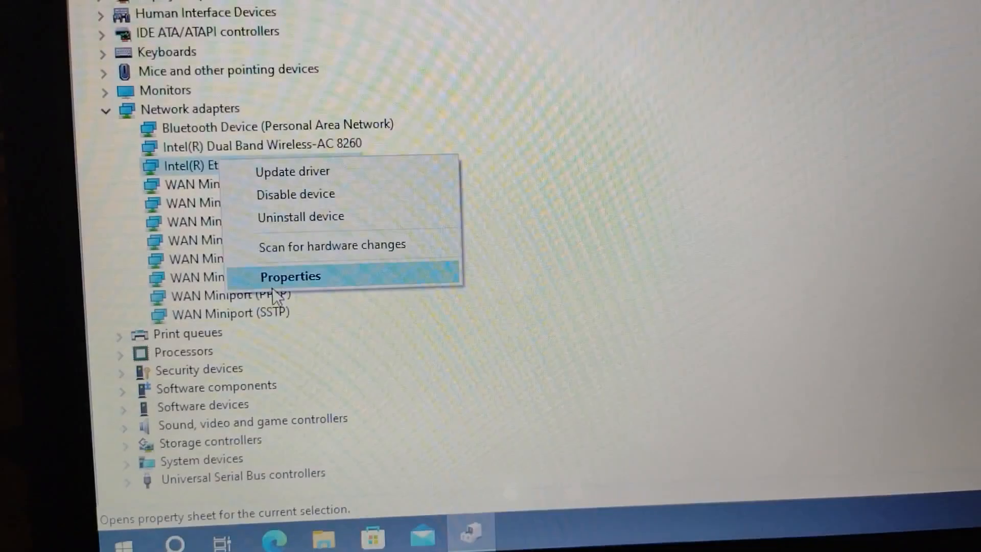
Step: Uncheck 'Allow the computer to turn off this device to save power' for the Intel Ethernet Connection I219-V
{"action": "left_click", "coordinate": [290, 275]}
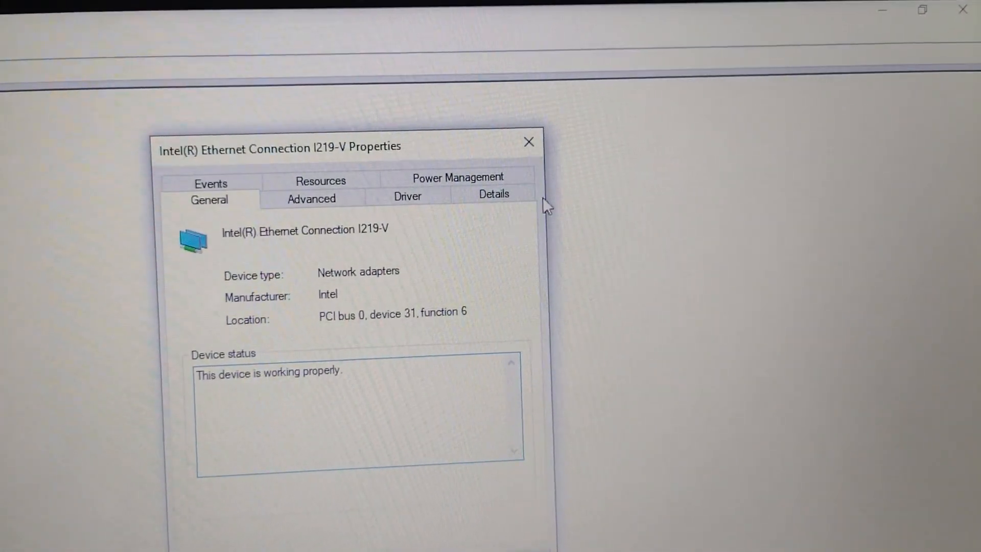
{"action": "left_click", "coordinate": [458, 177]}
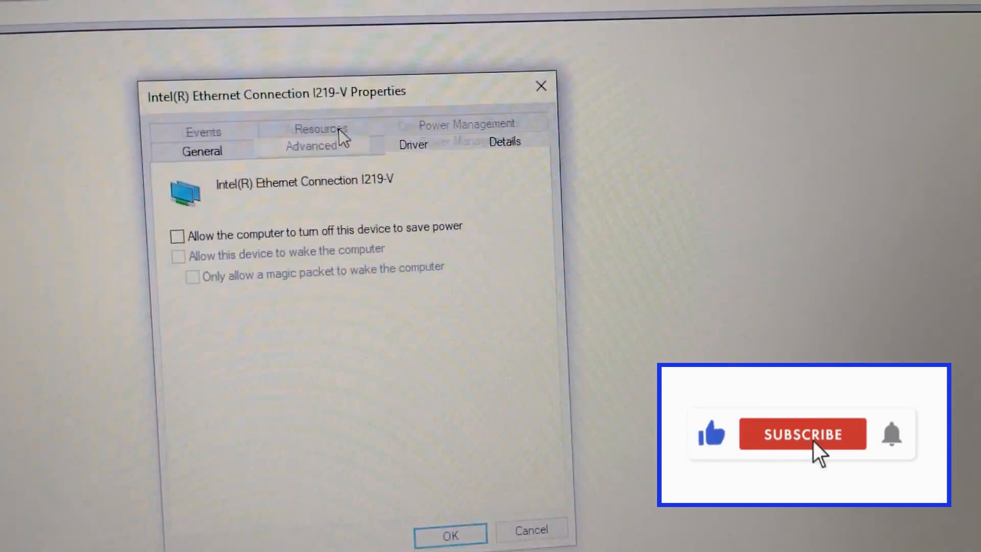
{"action": "left_click", "coordinate": [311, 146]}
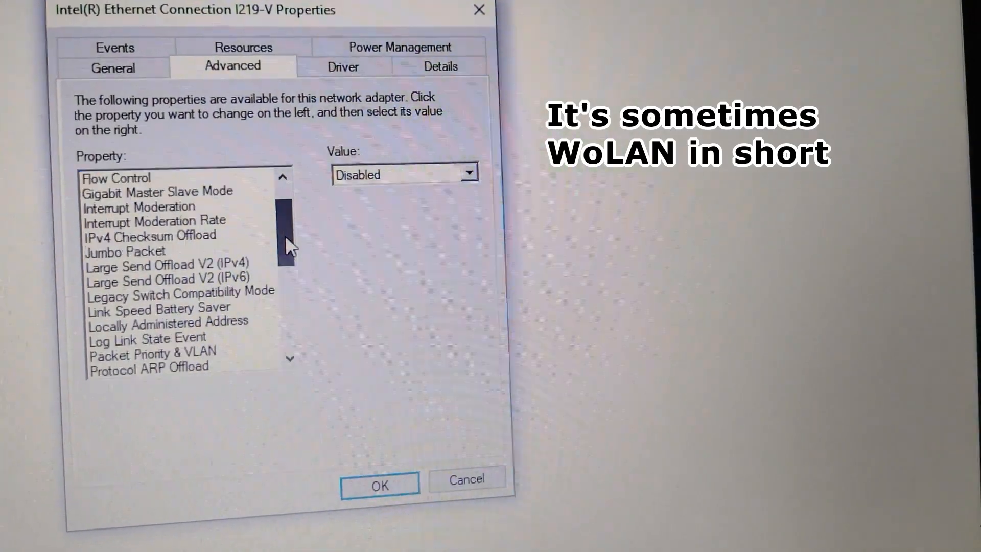
{"action": "scroll", "scroll_direction": "down", "scroll_amount": 3}
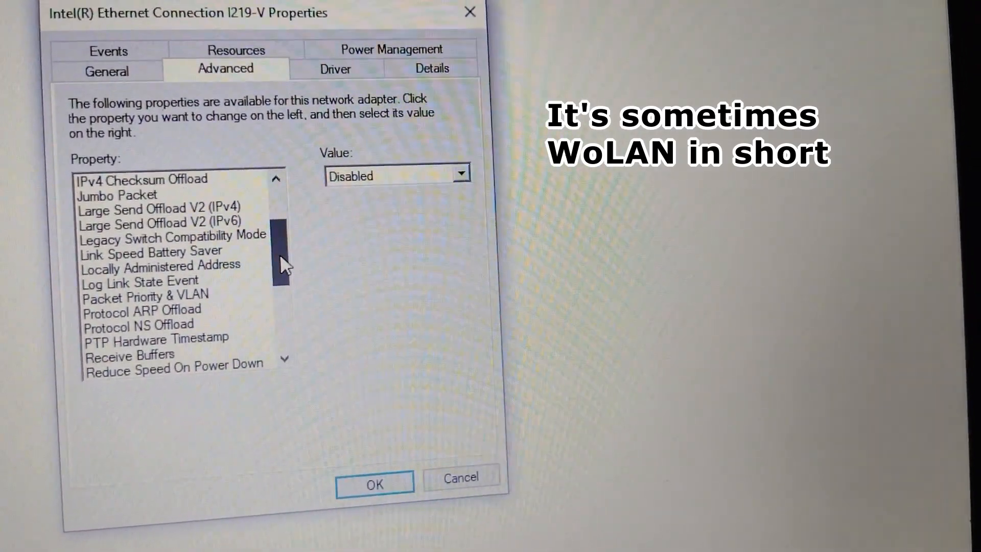
{"action": "scroll", "scroll_direction": "down", "scroll_amount": 3}
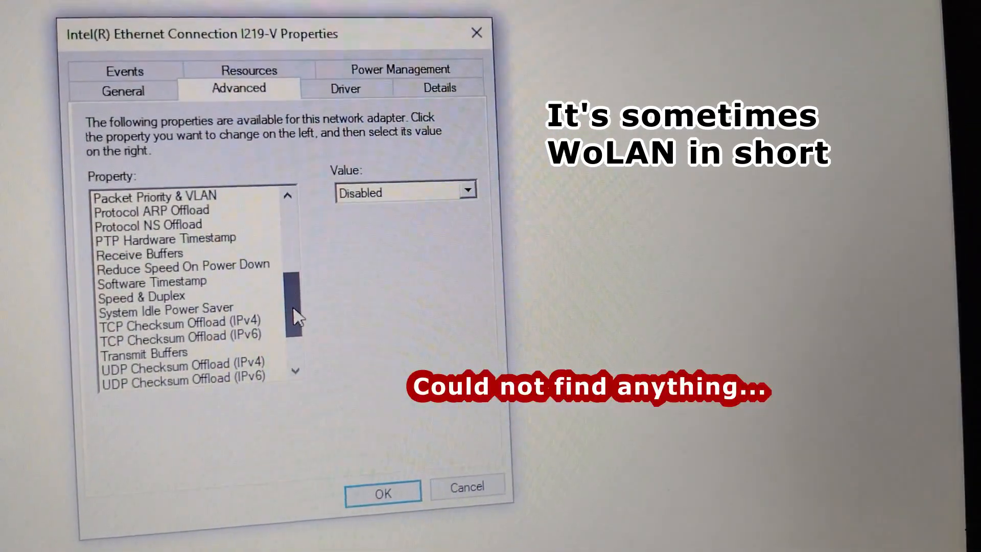
{"action": "scroll", "scroll_direction": "down", "scroll_amount": 3}
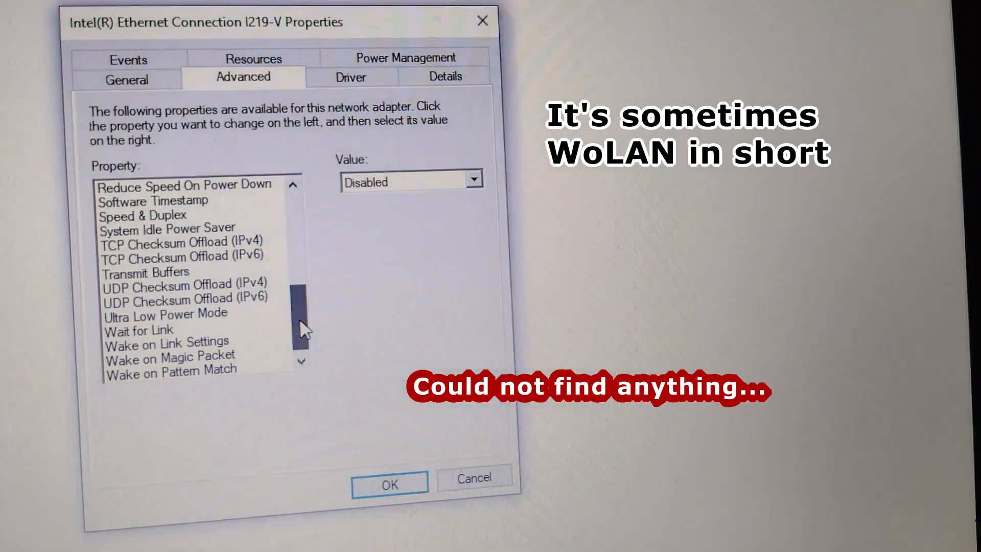